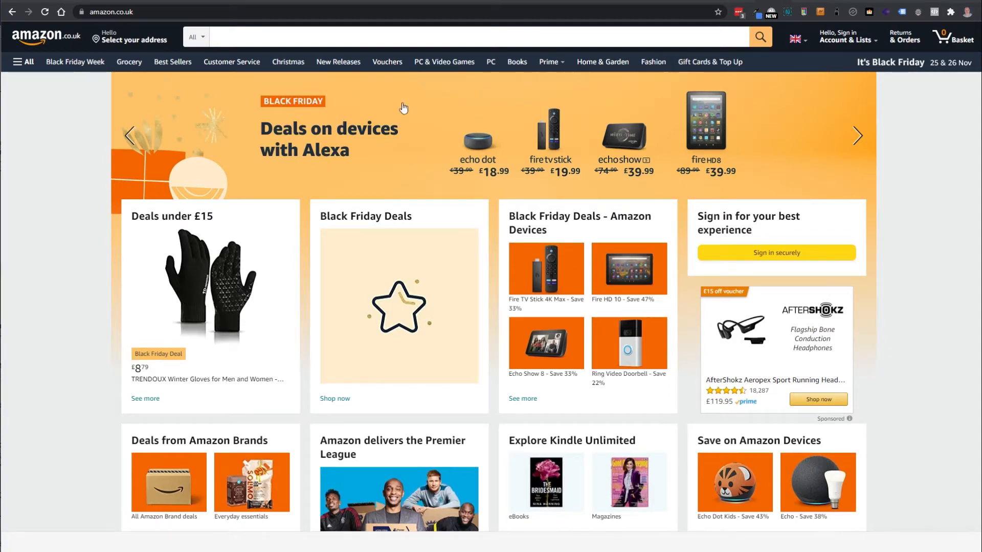
mouse_move(776, 187)
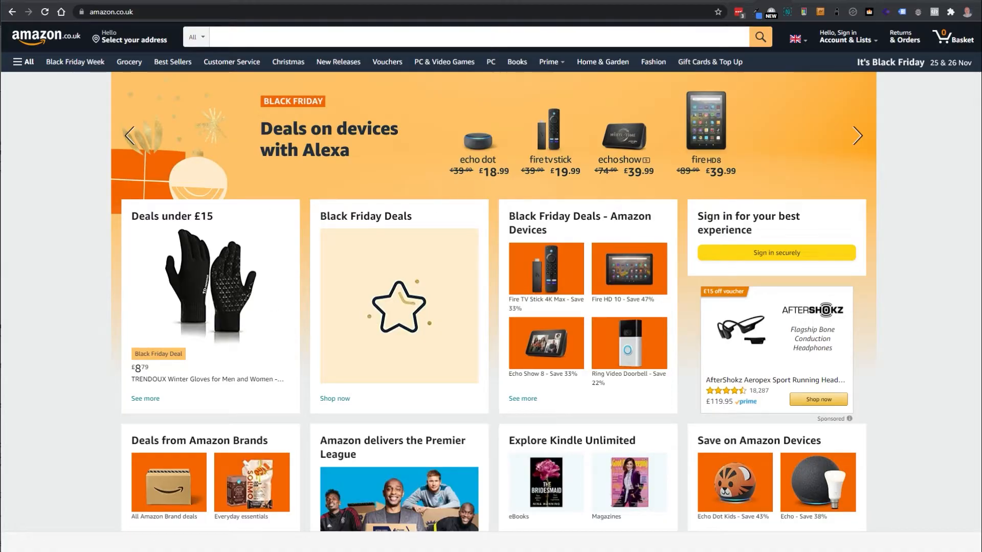
mouse_move(661, 282)
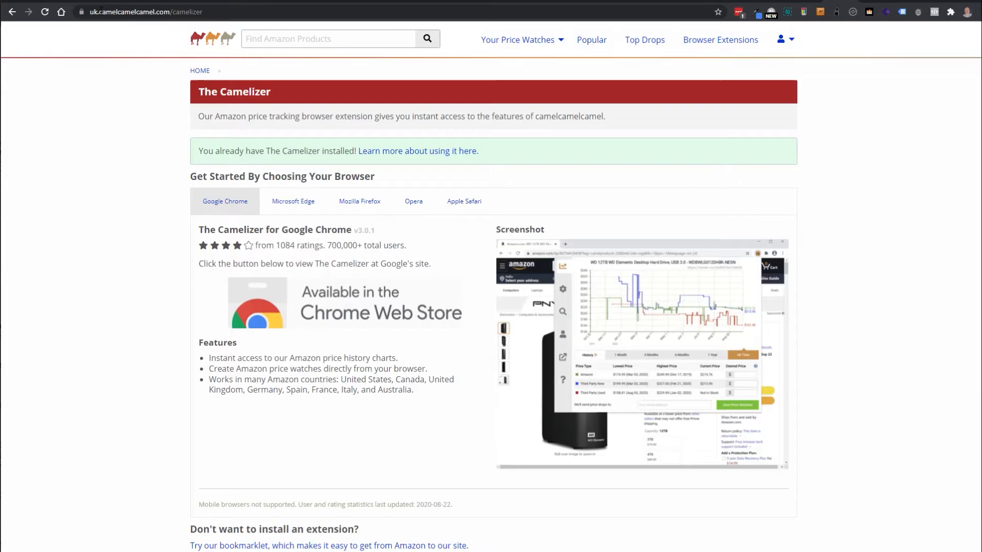
mouse_move(219, 49)
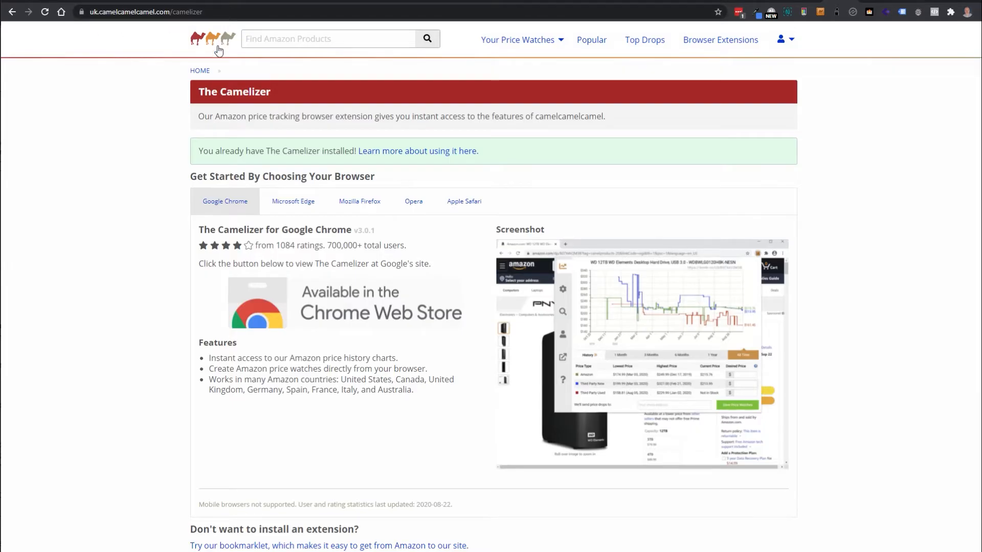
mouse_move(216, 49)
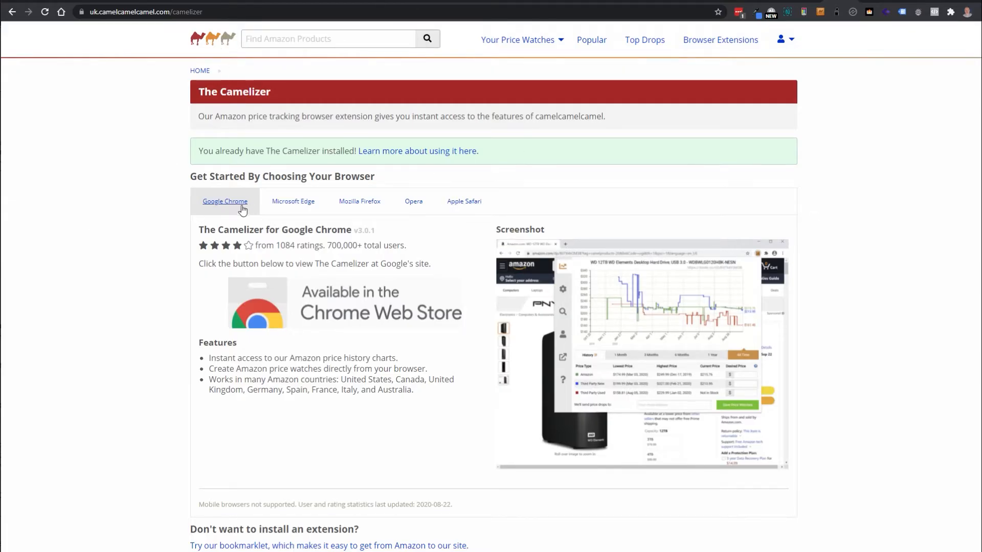
mouse_move(359, 201)
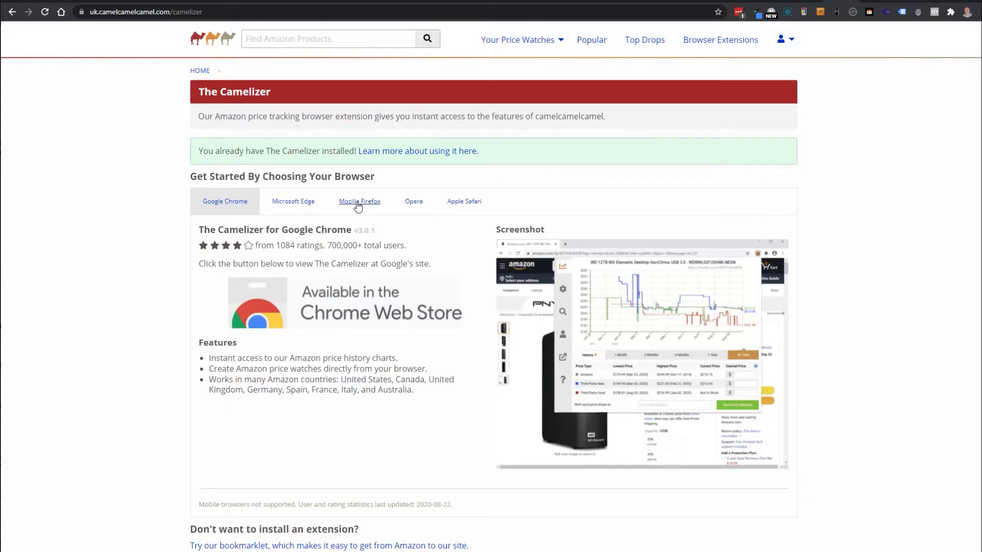
mouse_move(292, 206)
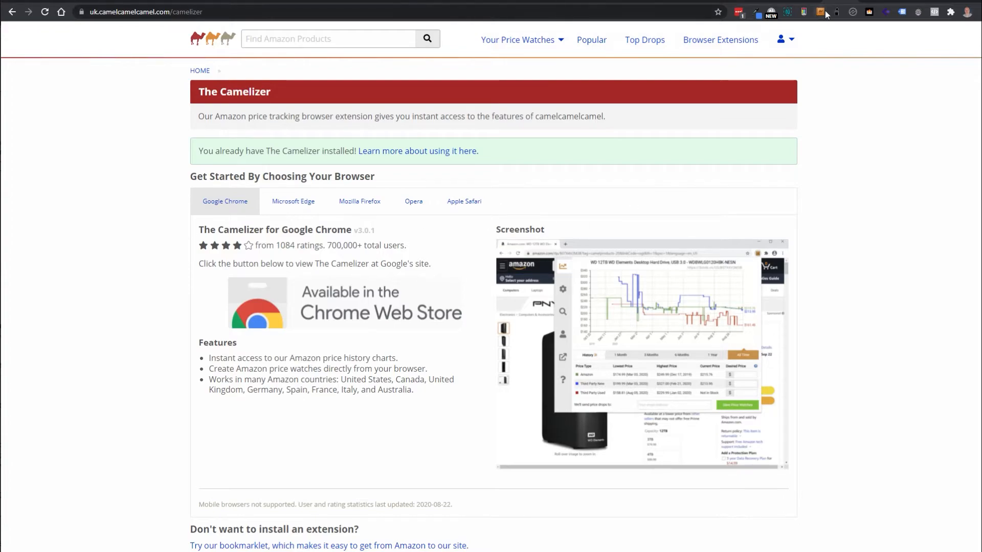
mouse_move(818, 11)
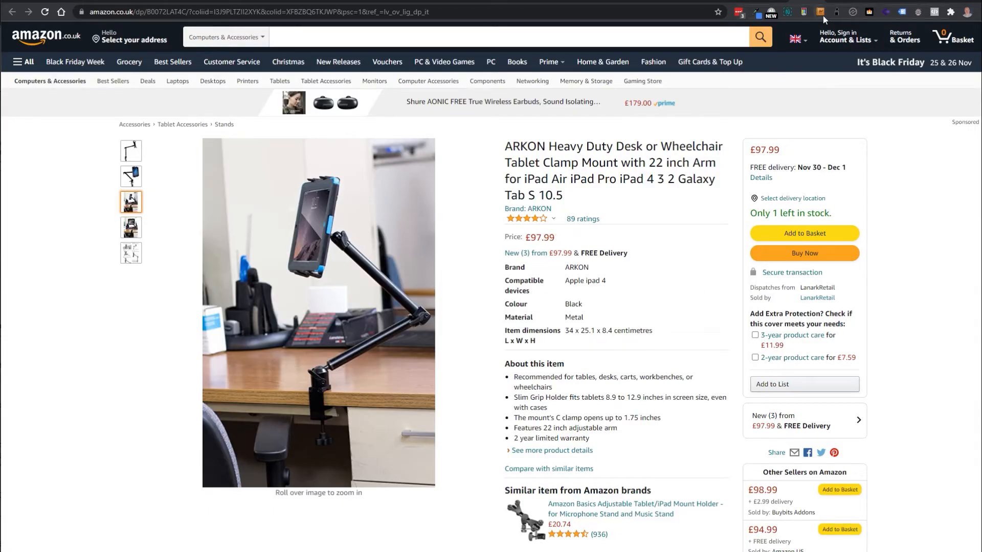
mouse_move(820, 12)
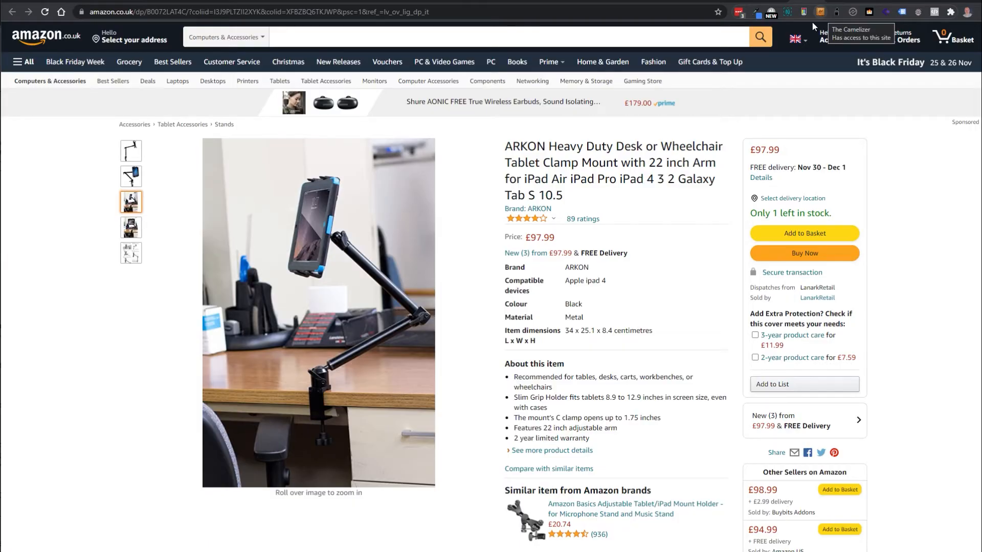
mouse_move(335, 253)
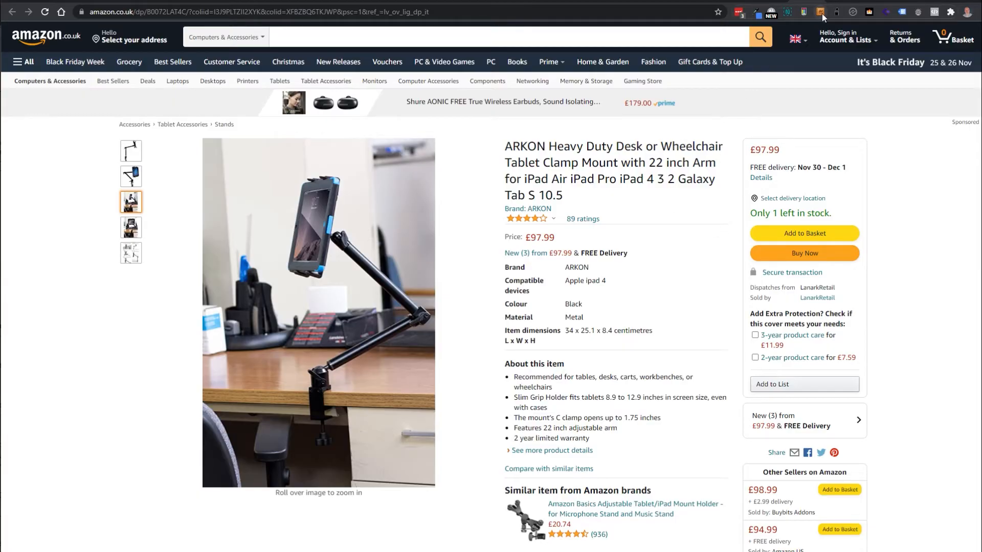
View the ARKON clamp mount's all-time price history with its £60.00 desired Amazon price
left_click(818, 12)
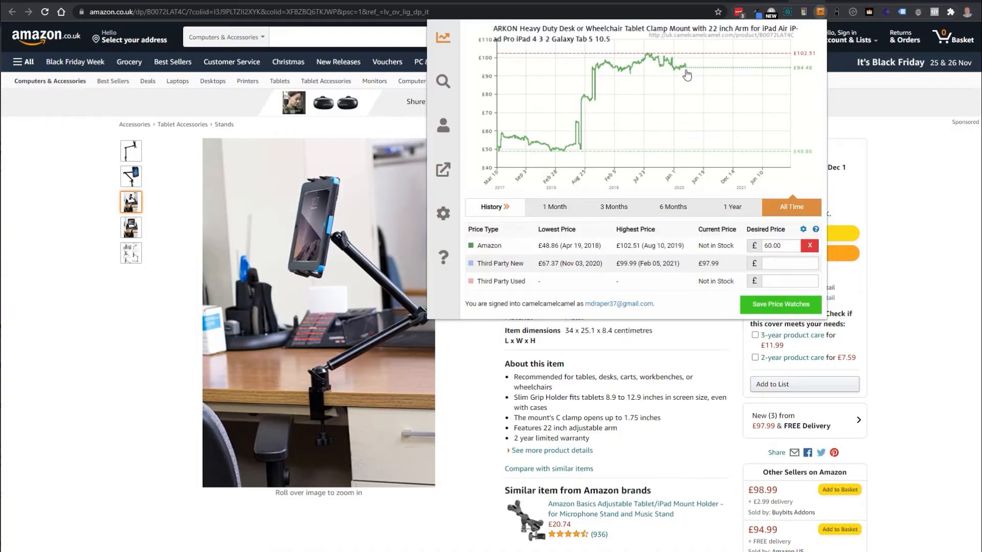
mouse_move(573, 138)
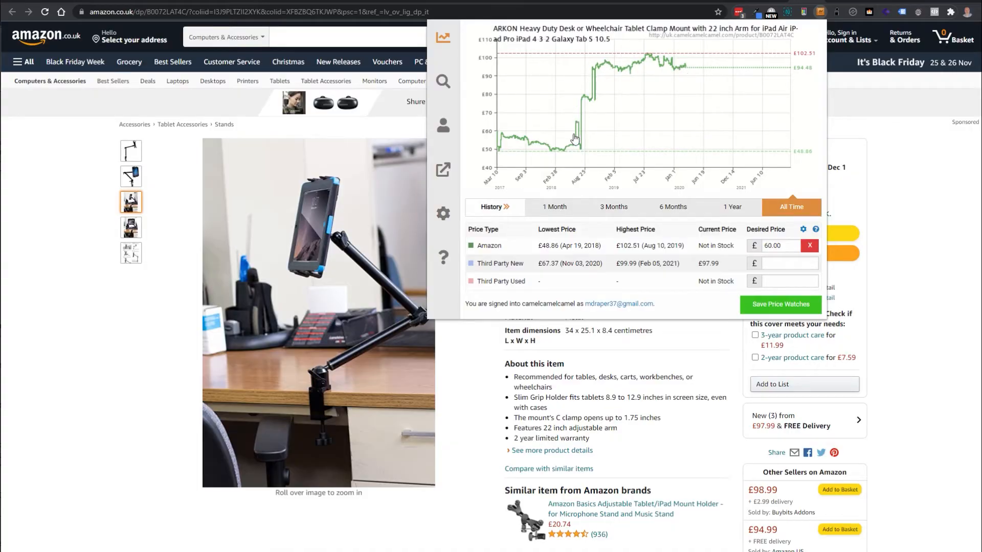
mouse_move(507, 154)
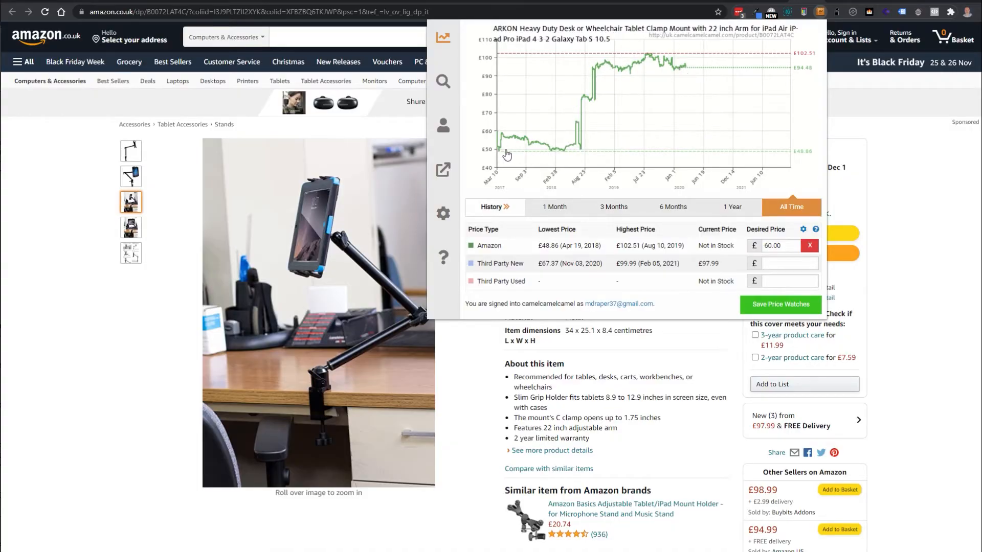
mouse_move(674, 57)
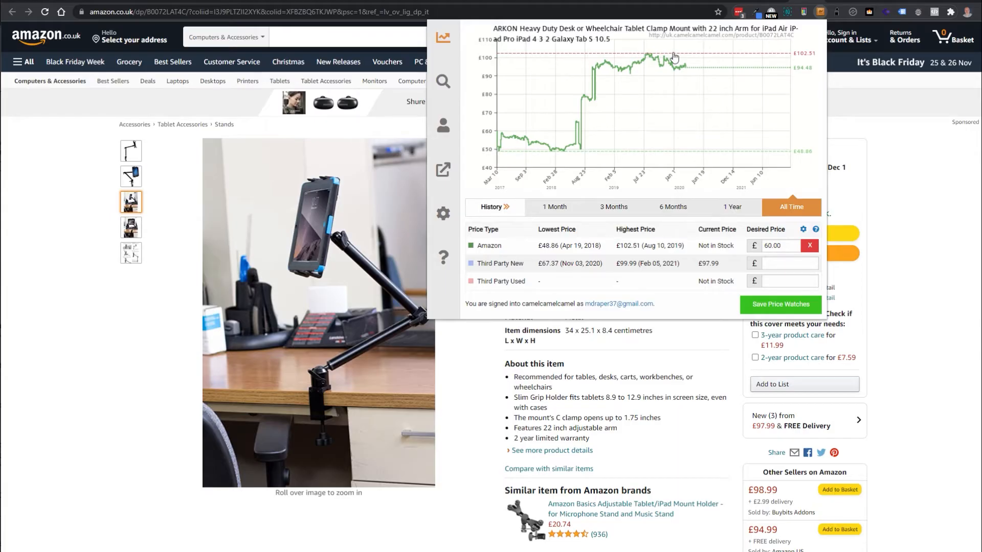
mouse_move(685, 71)
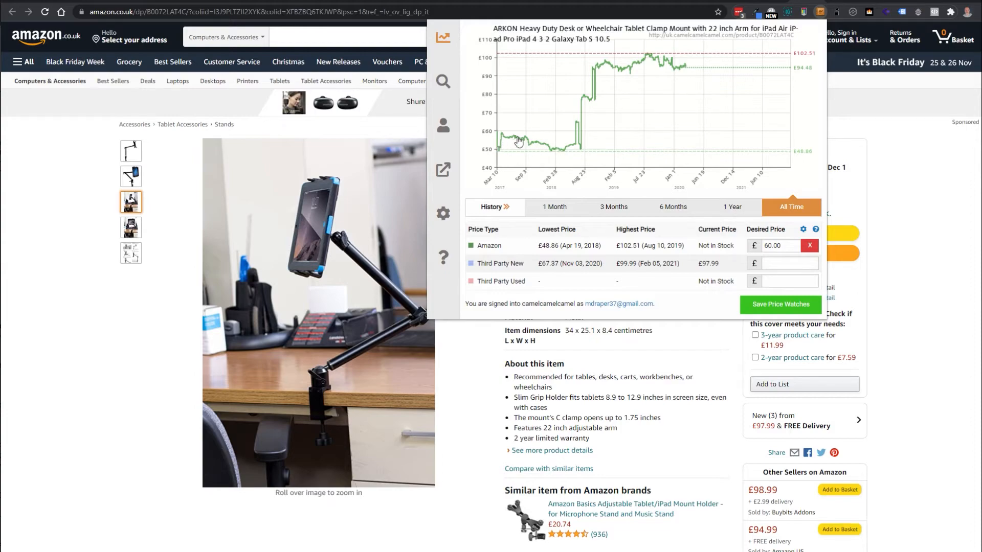
mouse_move(667, 72)
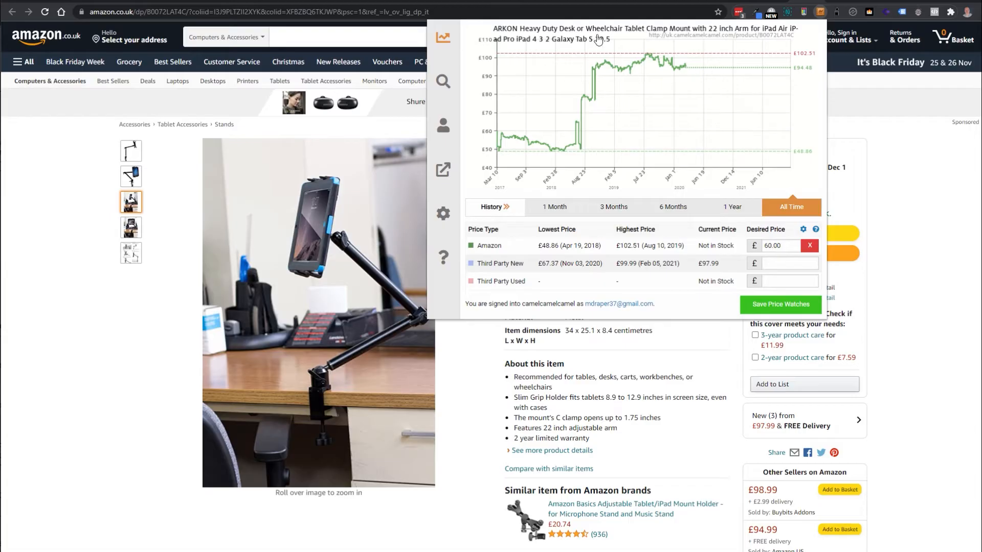
mouse_move(634, 36)
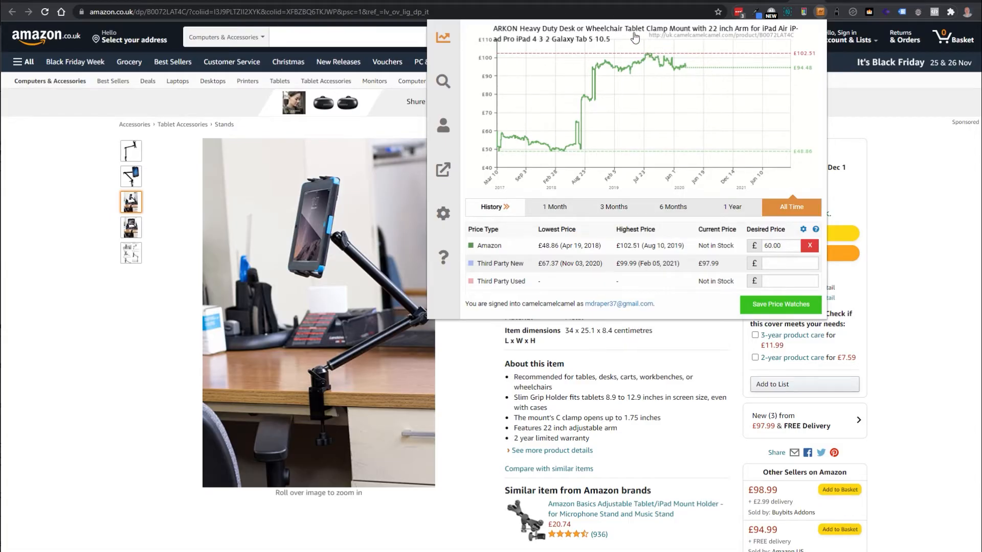
mouse_move(560, 104)
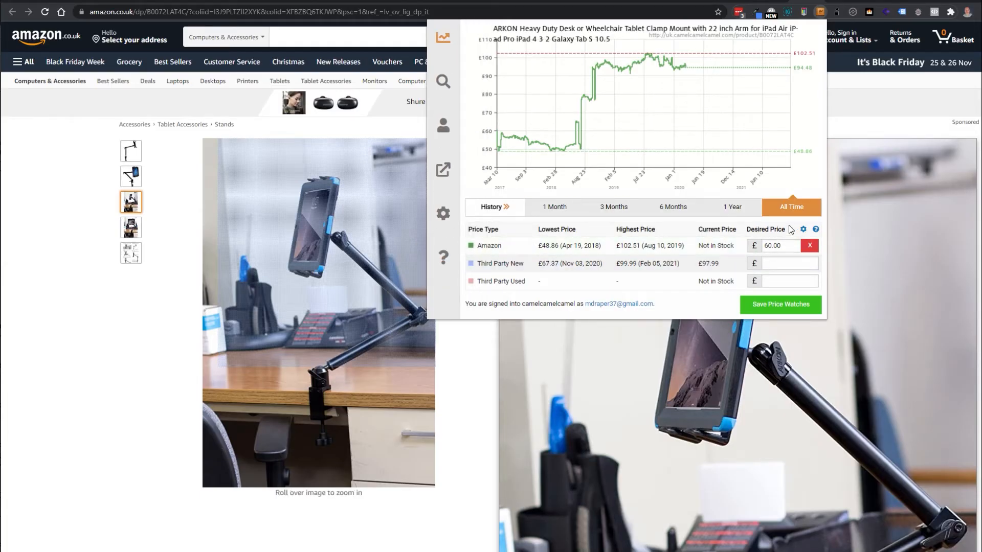
left_click(779, 244)
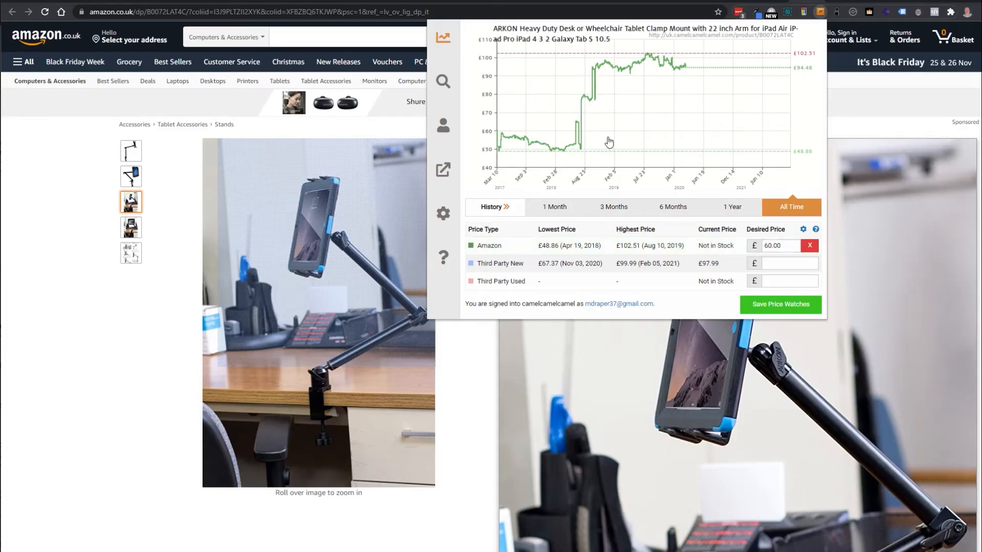
mouse_move(681, 173)
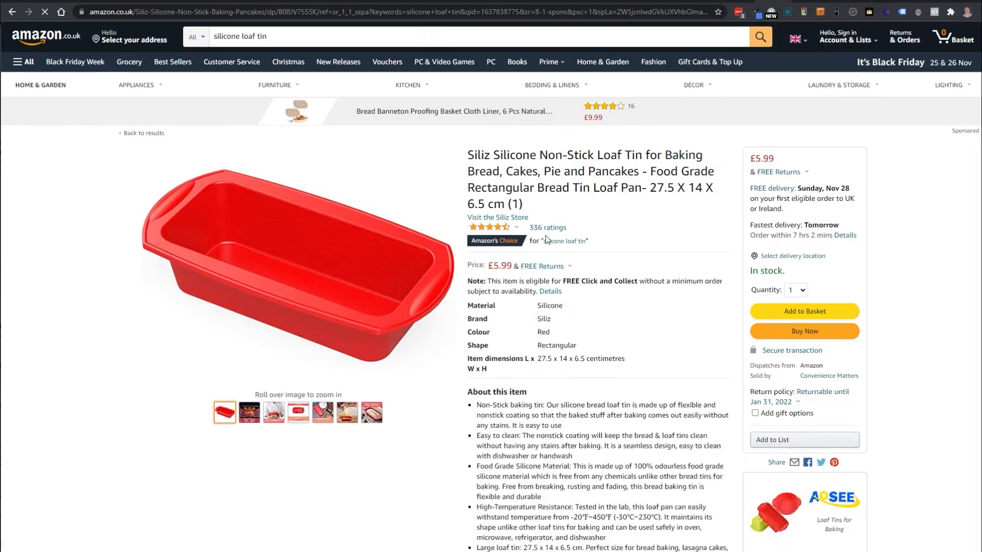
Show the silicone loaf tin's price history, which has too little data to chart
left_click(820, 12)
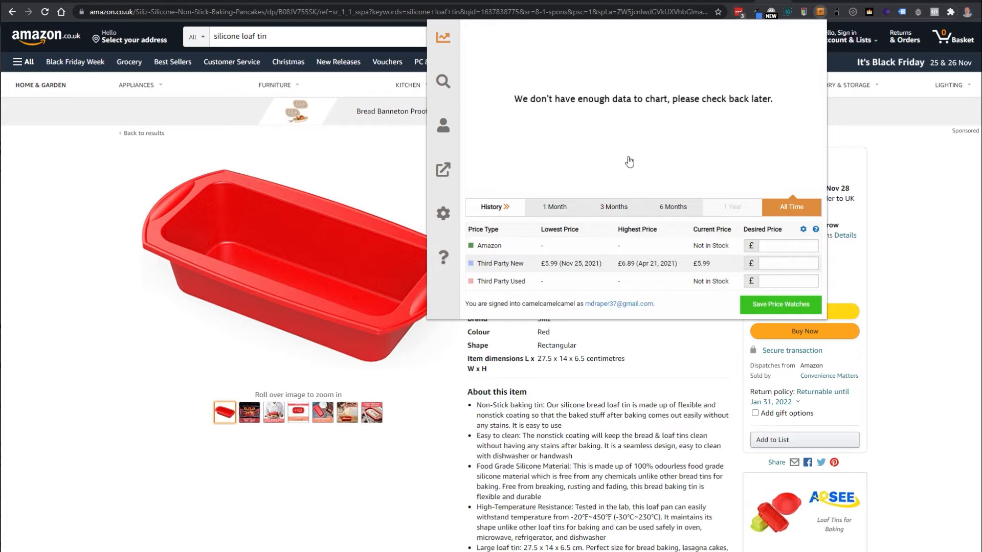
mouse_move(540, 374)
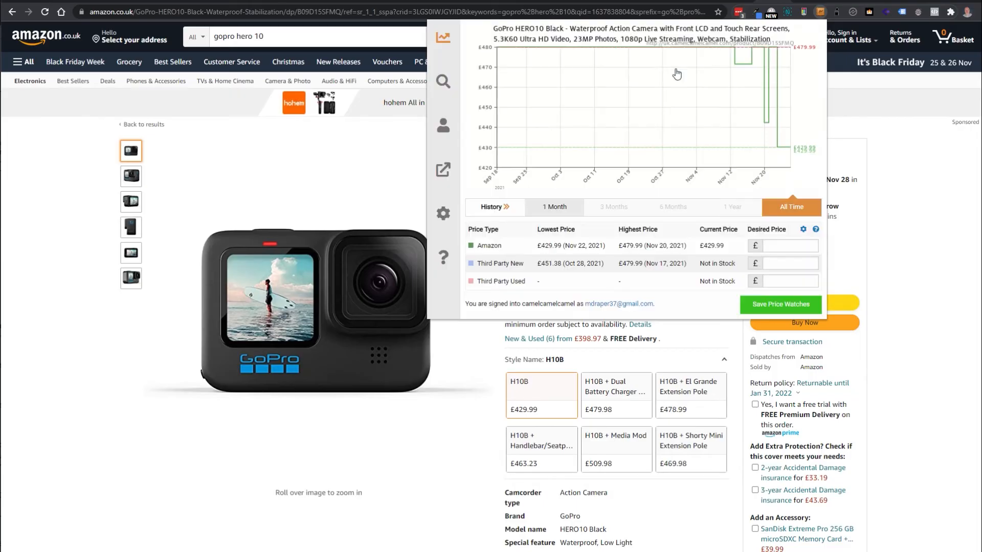
mouse_move(767, 53)
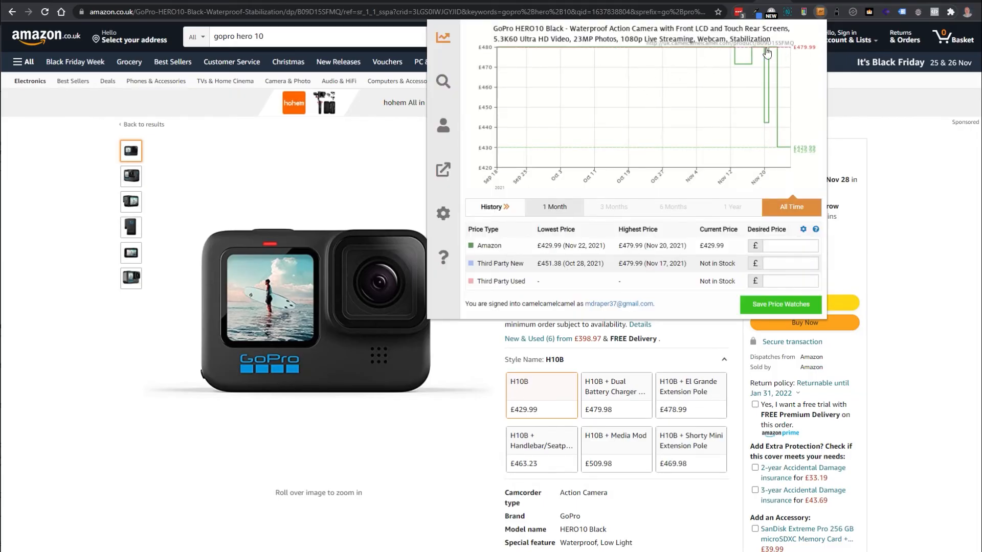
mouse_move(728, 50)
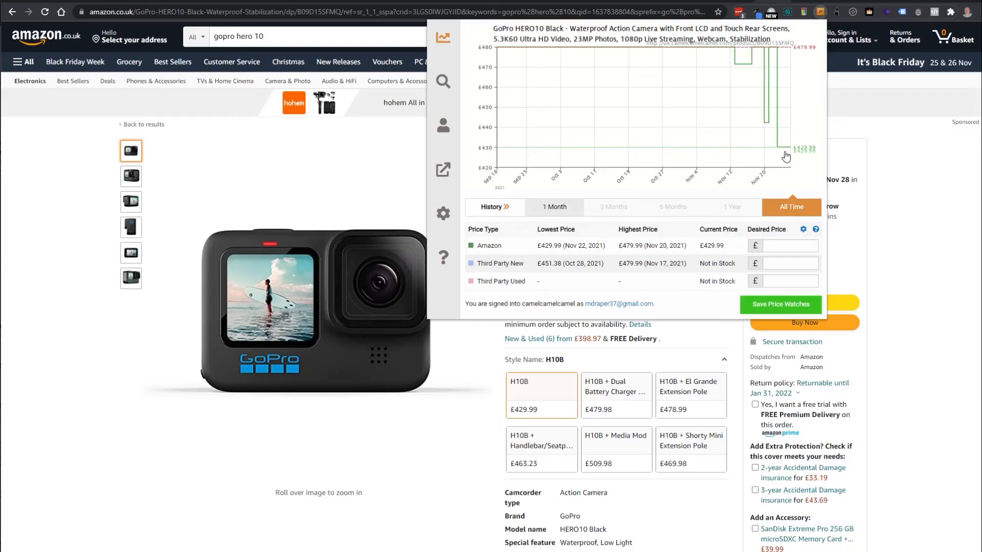
mouse_move(810, 156)
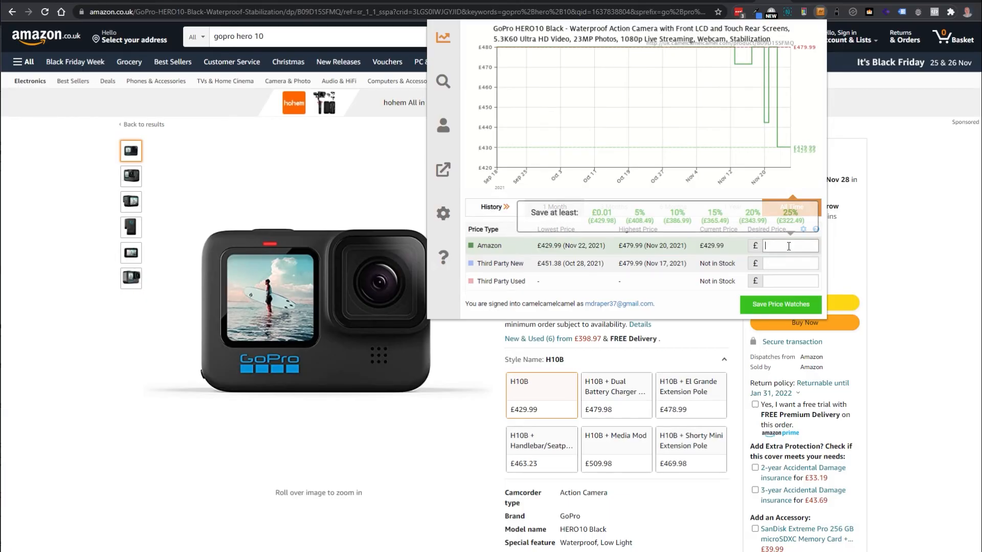
Set the GoPro HERO10's desired Amazon price via the 15% savings option, entering 370
left_click(638, 216)
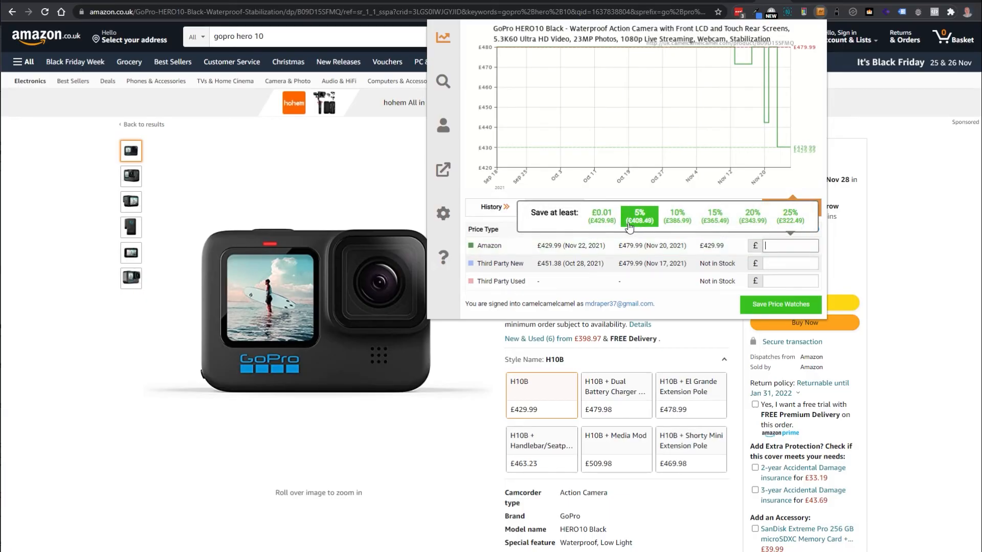
left_click(751, 215)
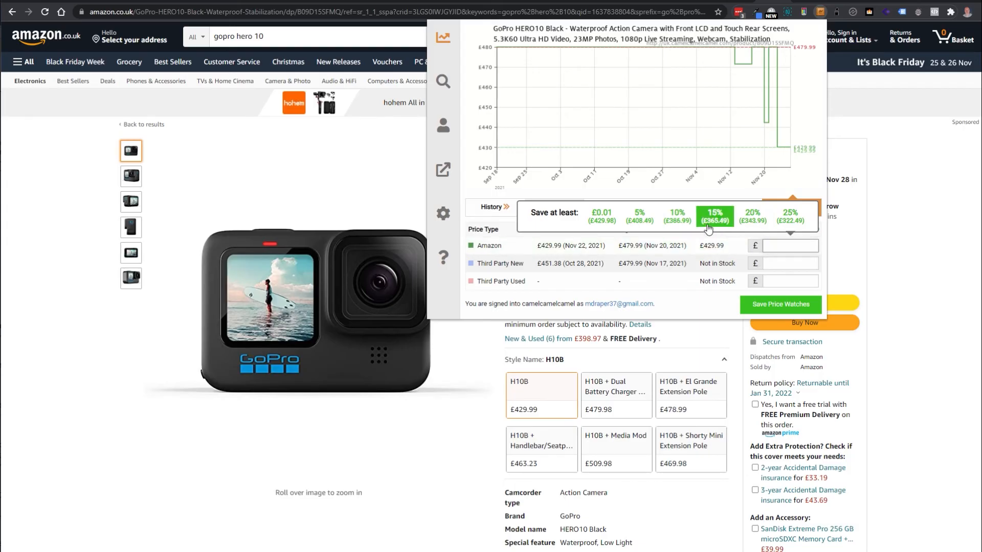
left_click(715, 216)
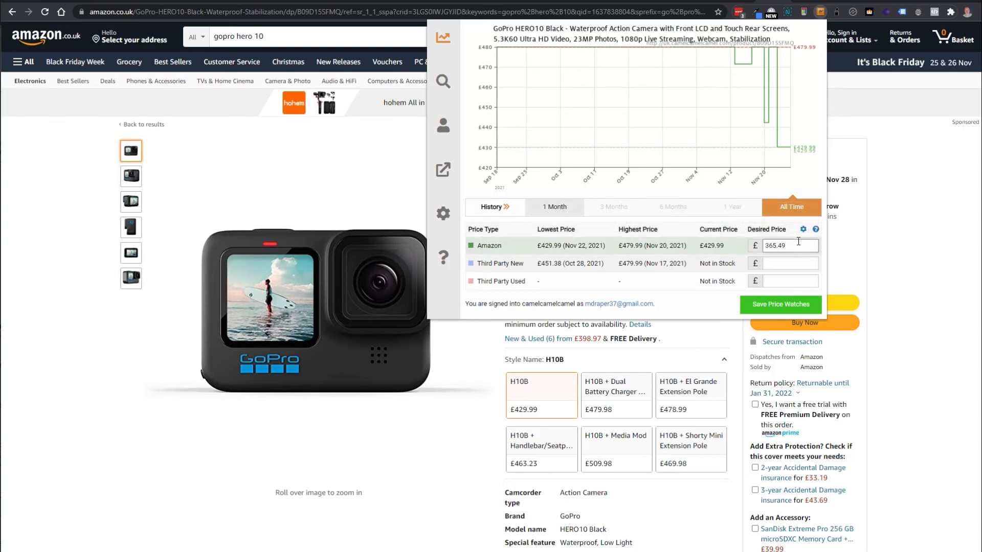
type("370")
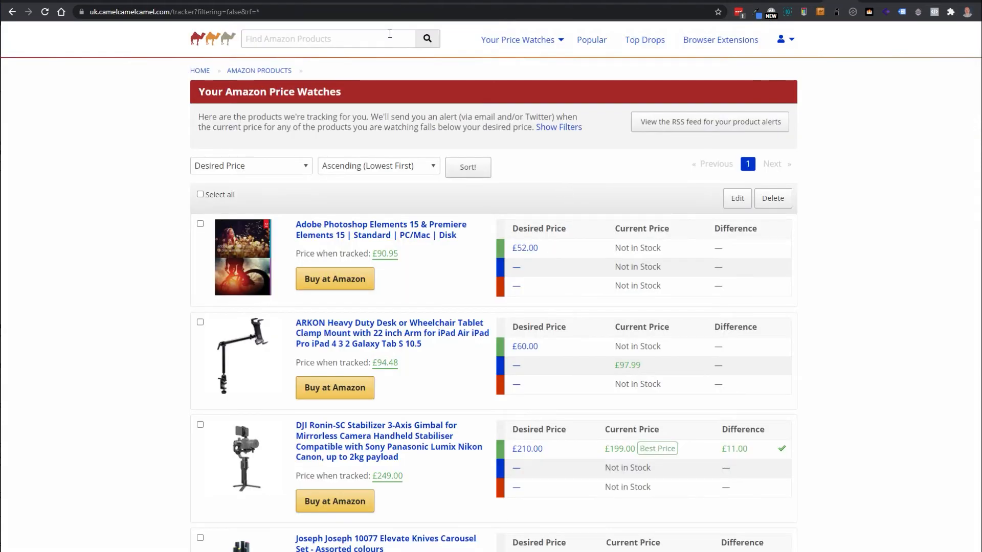
scroll("down", 3)
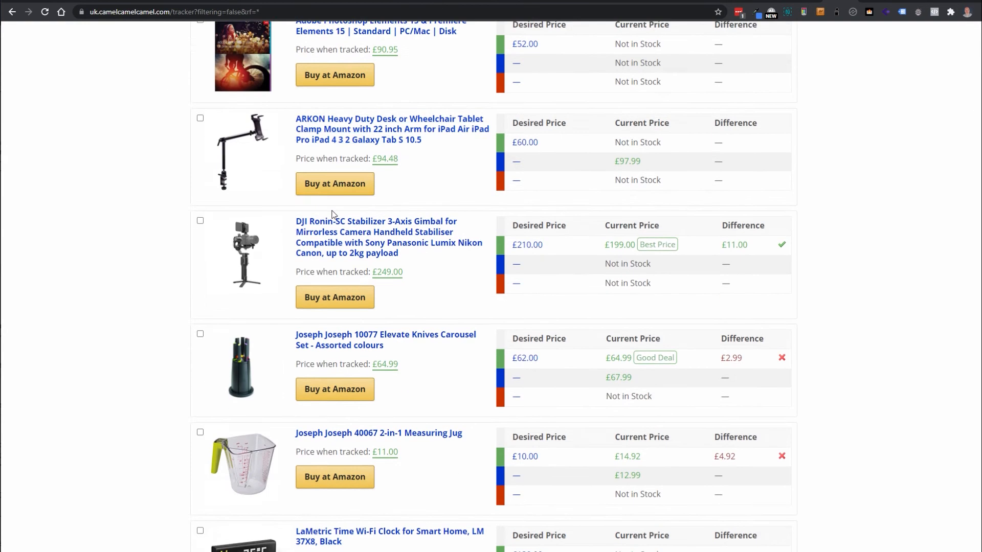
scroll("down", 3)
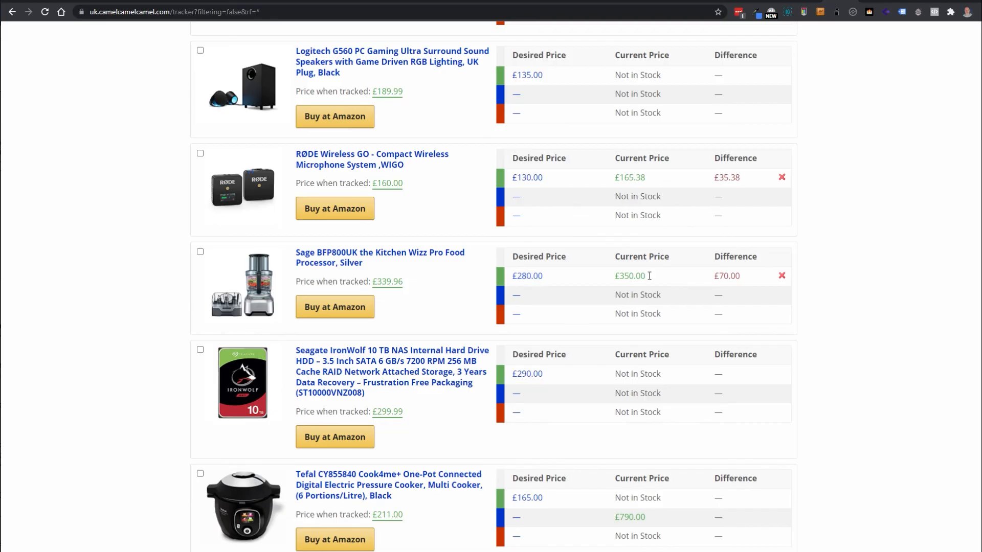
scroll("up", 3)
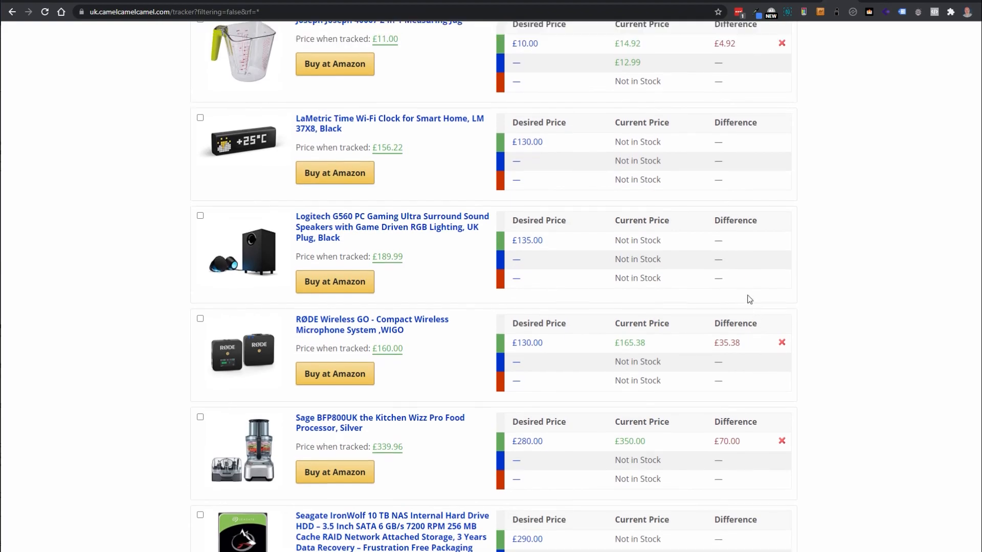
scroll("up", 3)
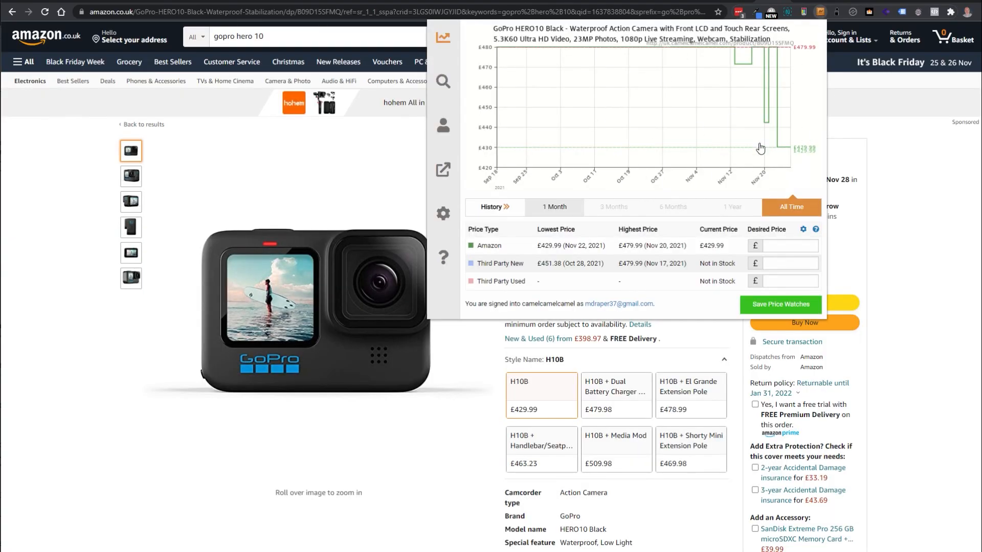
mouse_move(705, 136)
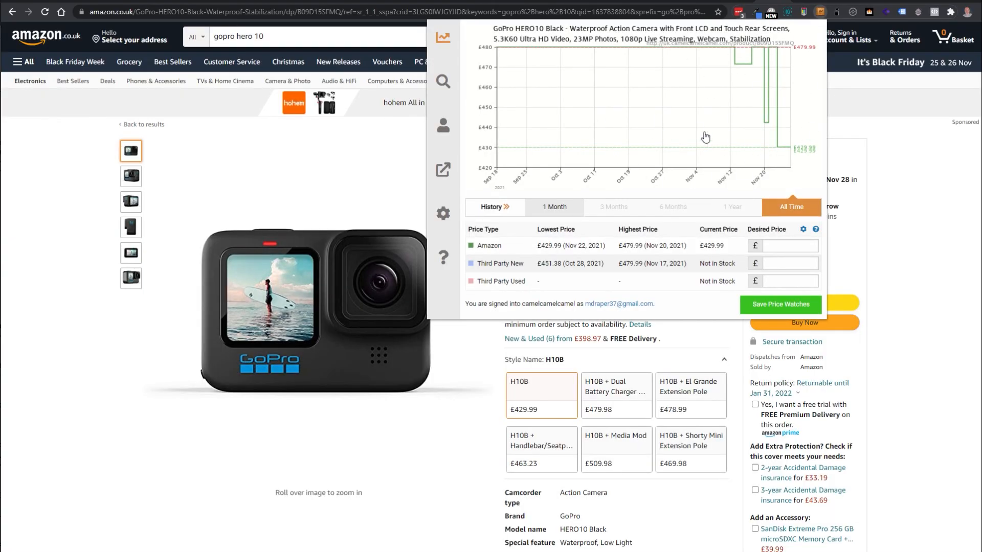
mouse_move(731, 95)
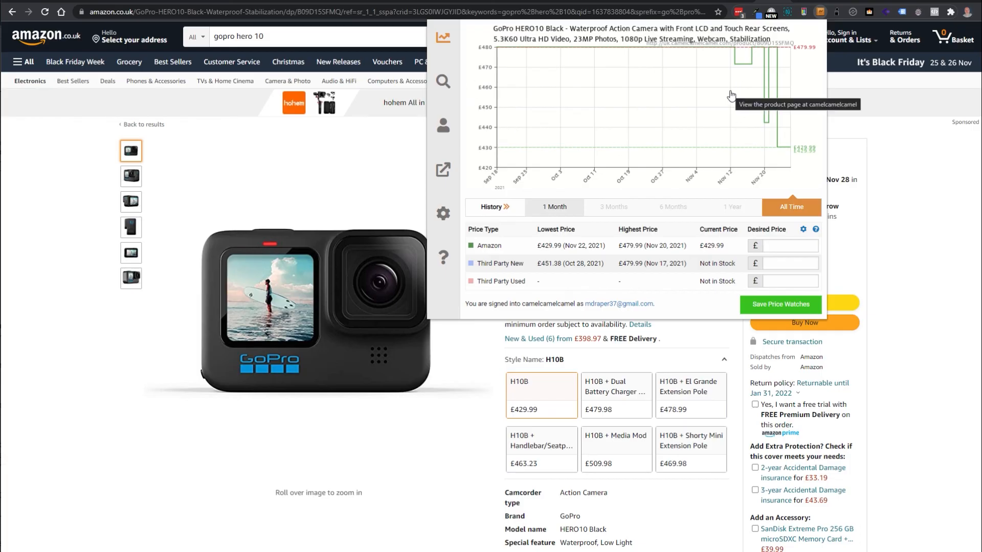